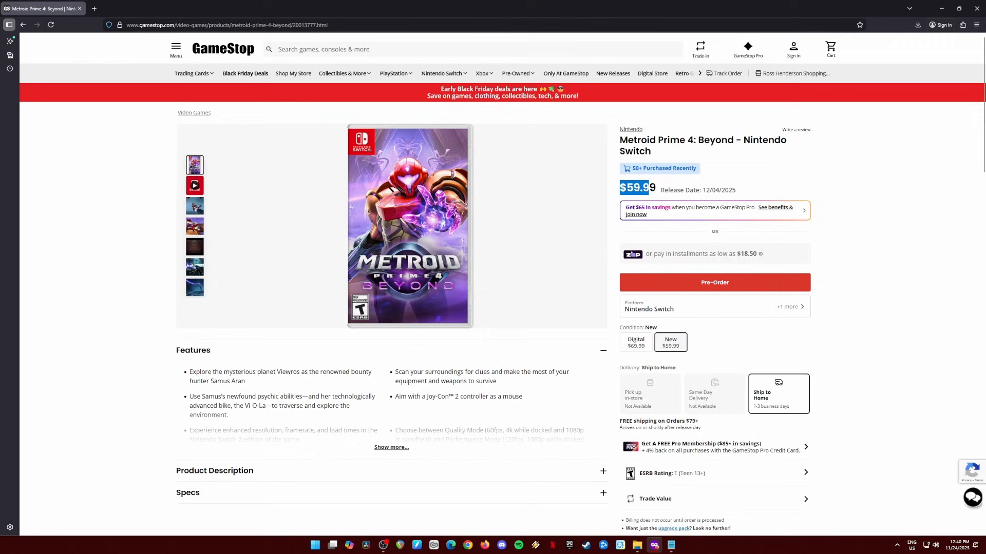
# Step: Browse GameStop's Metroid Prime 4: Beyond listing, then go to Google's home page
pyautogui.scroll(-3)
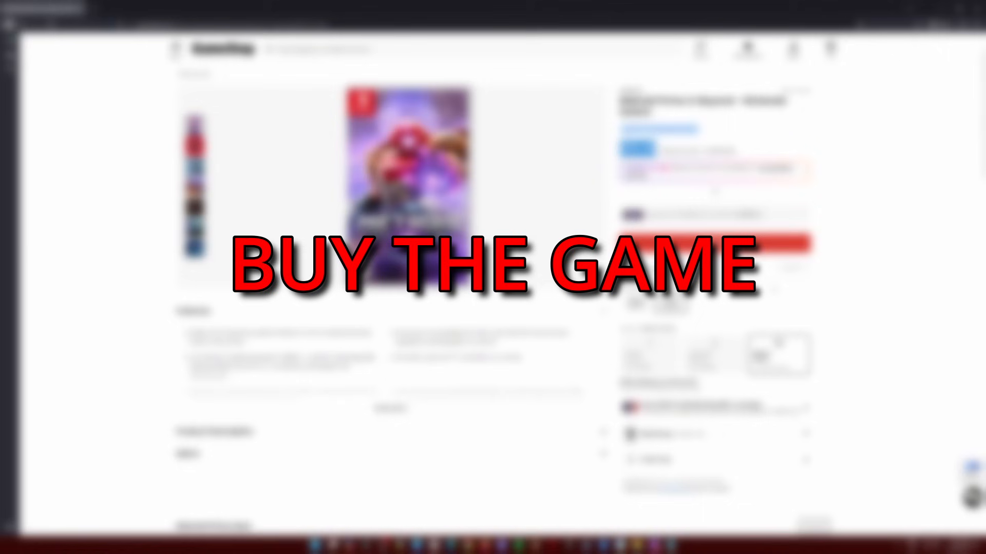
pyautogui.scroll(-3)
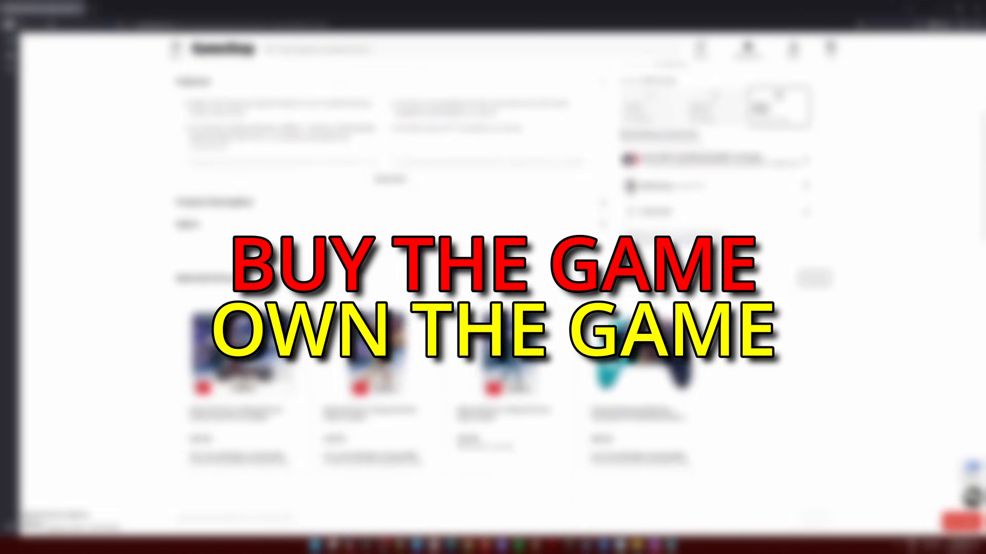
pyautogui.scroll(-3)
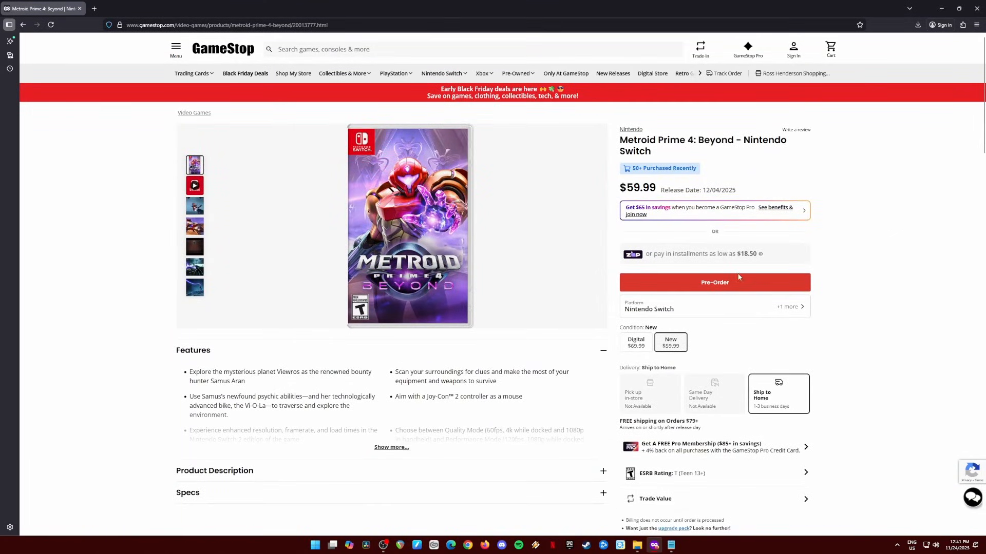
pyautogui.click(636, 544)
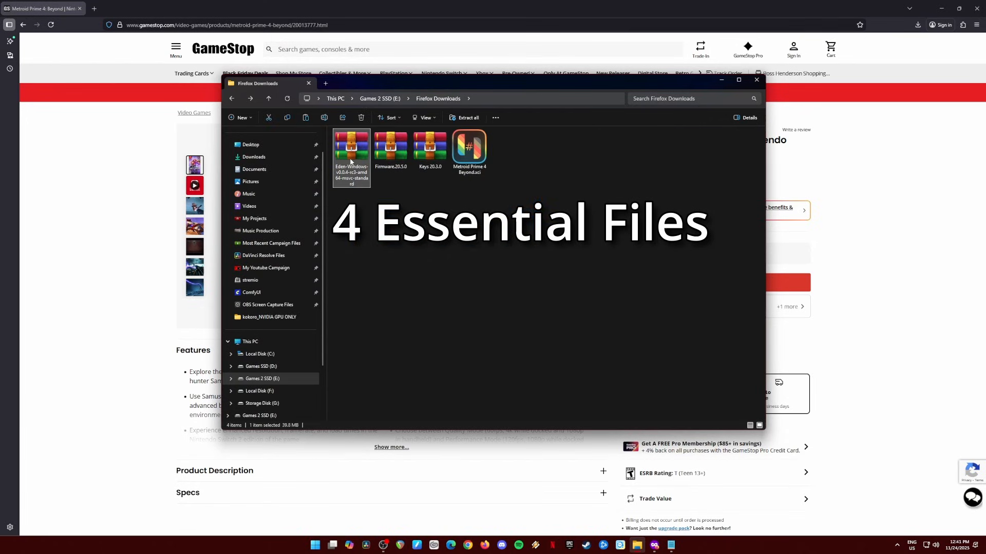
pyautogui.click(390, 148)
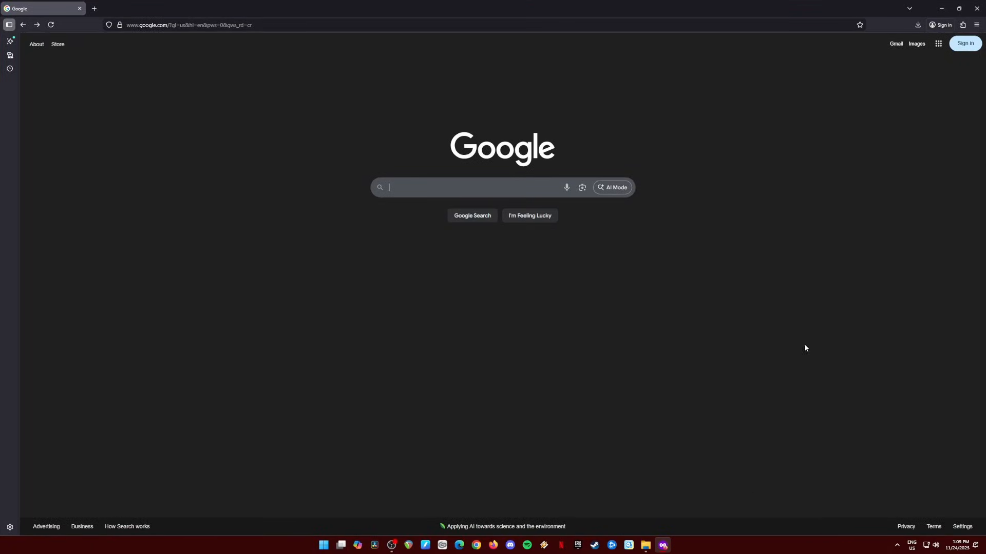
# Step: Search Google for 'eden emu' to reach the eden-emu.dev site
pyautogui.write('eden emu')
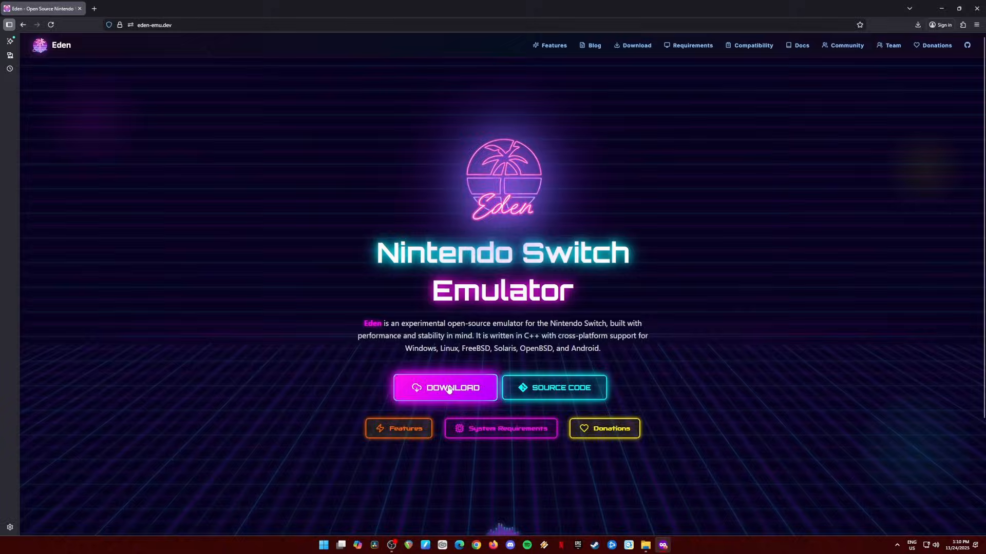
# Step: Go through Eden's download page to the Windows GitHub release of v0.0.4-rc3
pyautogui.click(445, 387)
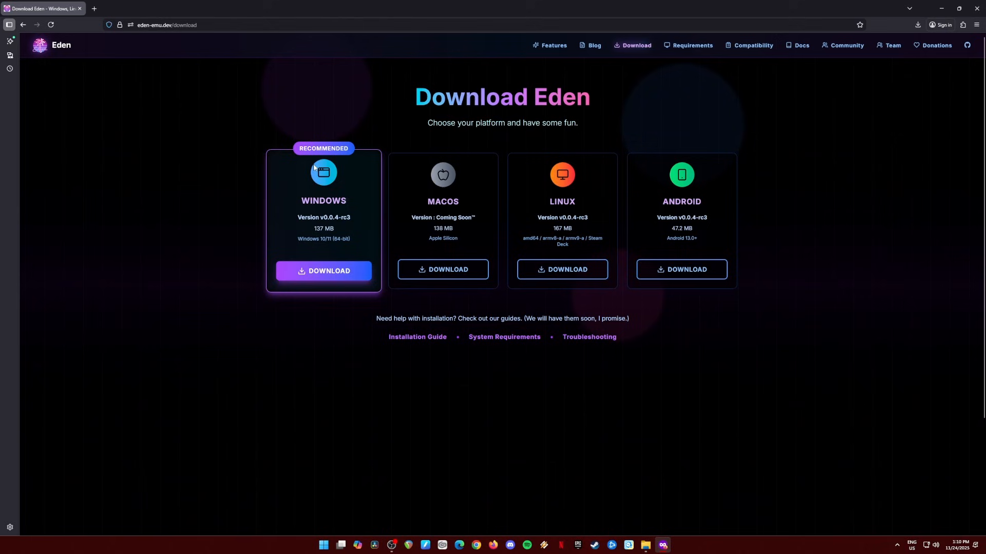
pyautogui.click(324, 271)
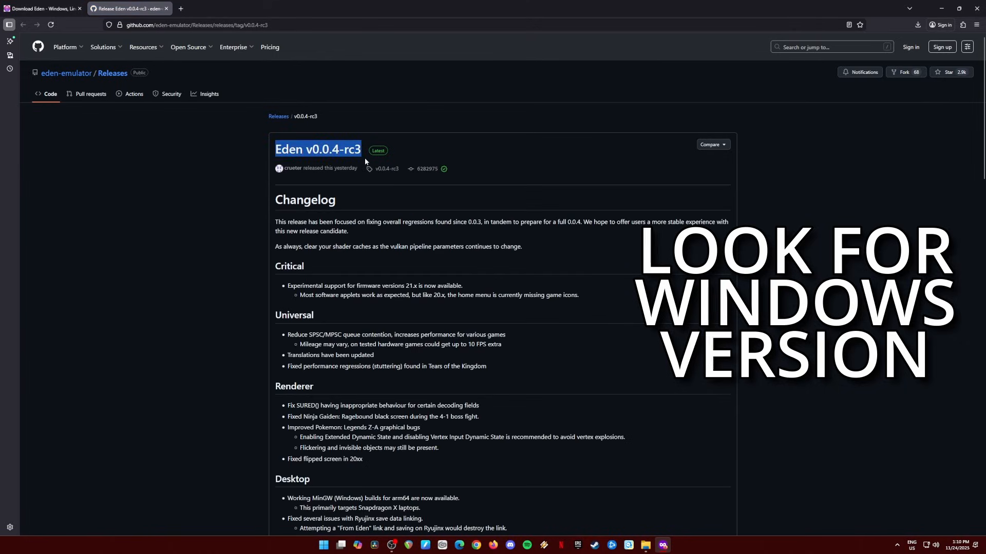
# Step: Scroll the v0.0.4-rc3 release assets to find the Windows zip
pyautogui.scroll(-3)
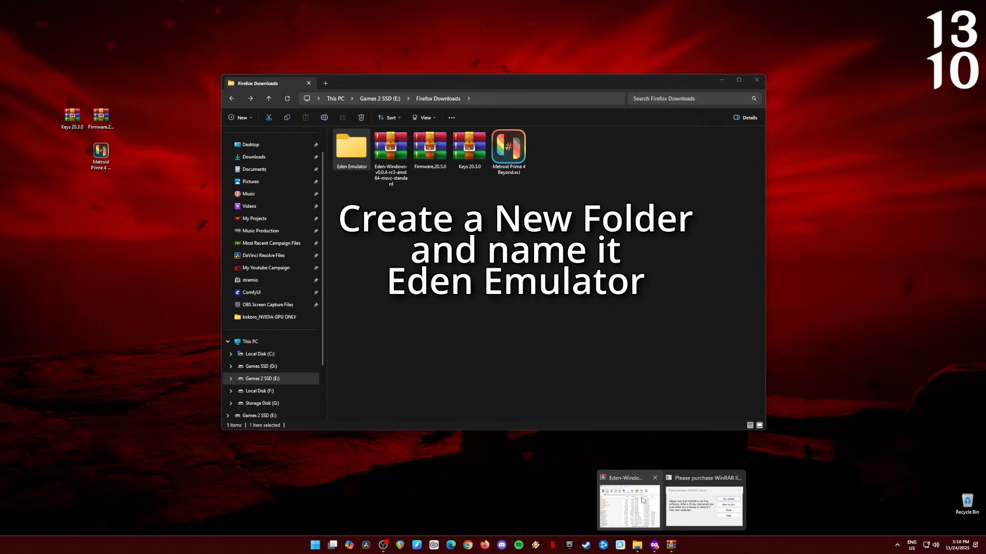
# Step: Open the Eden Emulator folder and launch eden.exe
pyautogui.click(628, 499)
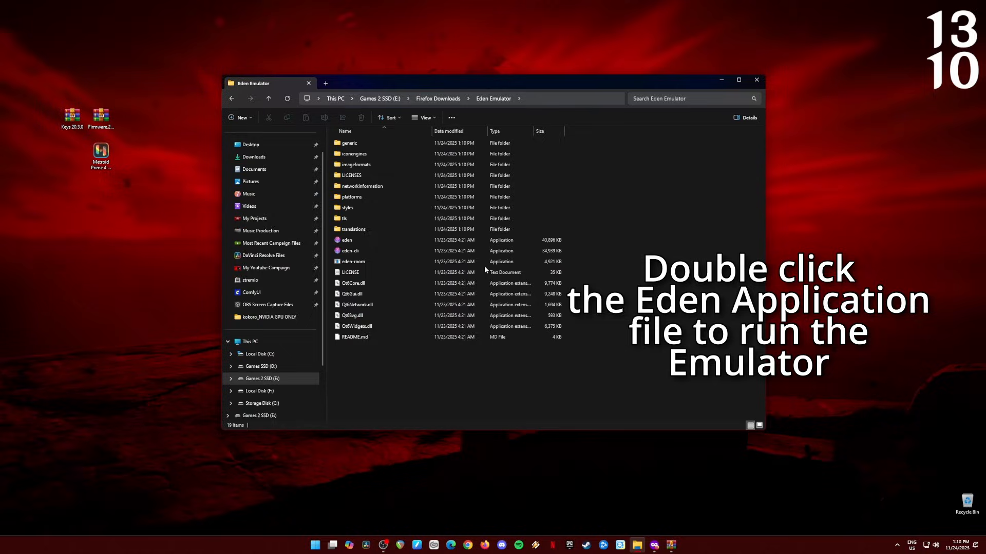
pyautogui.click(347, 241)
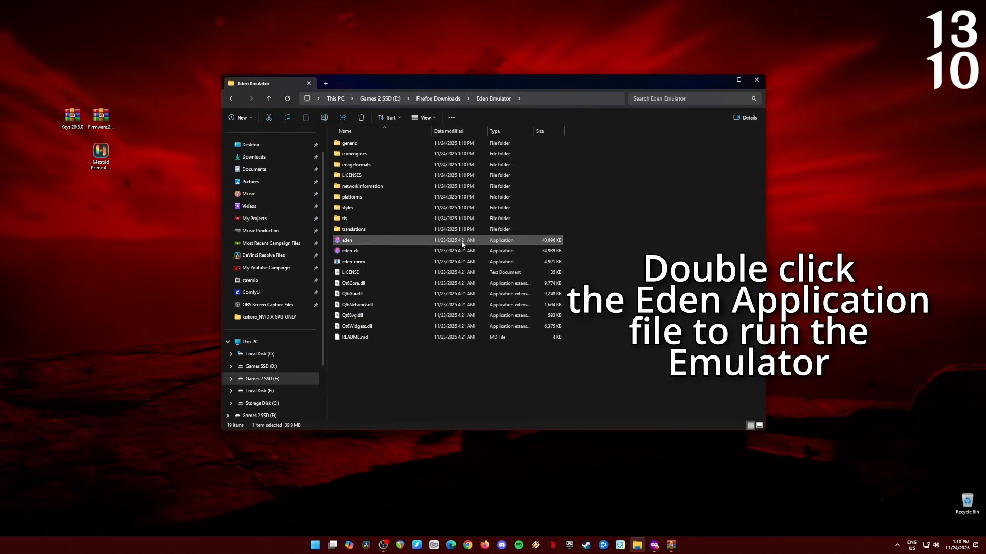
pyautogui.doubleClick(346, 240)
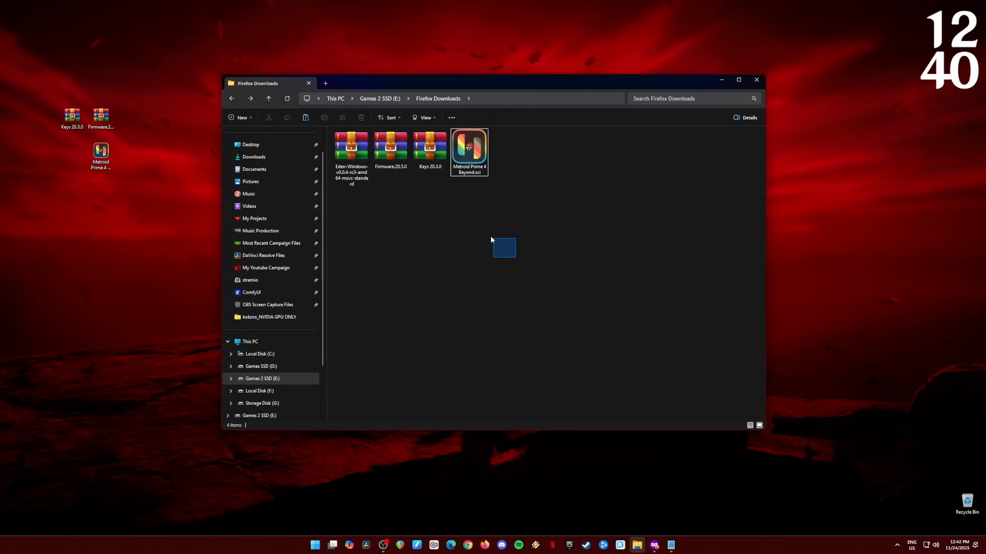
# Step: Click through the Eden archive, Firmware.20.5.0 and Keys 20.3.0 downloads in Firefox Downloads
pyautogui.click(350, 149)
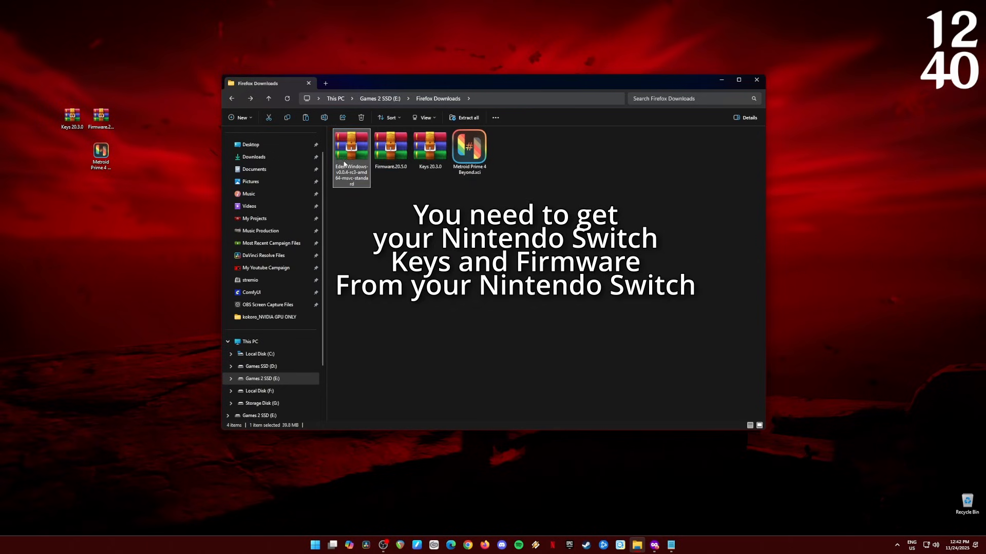
pyautogui.click(390, 148)
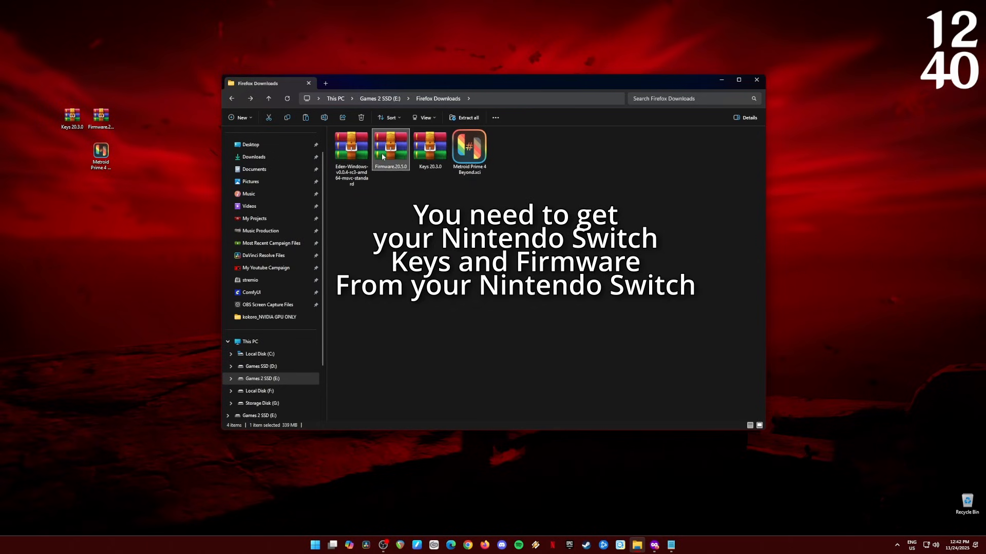
pyautogui.click(429, 149)
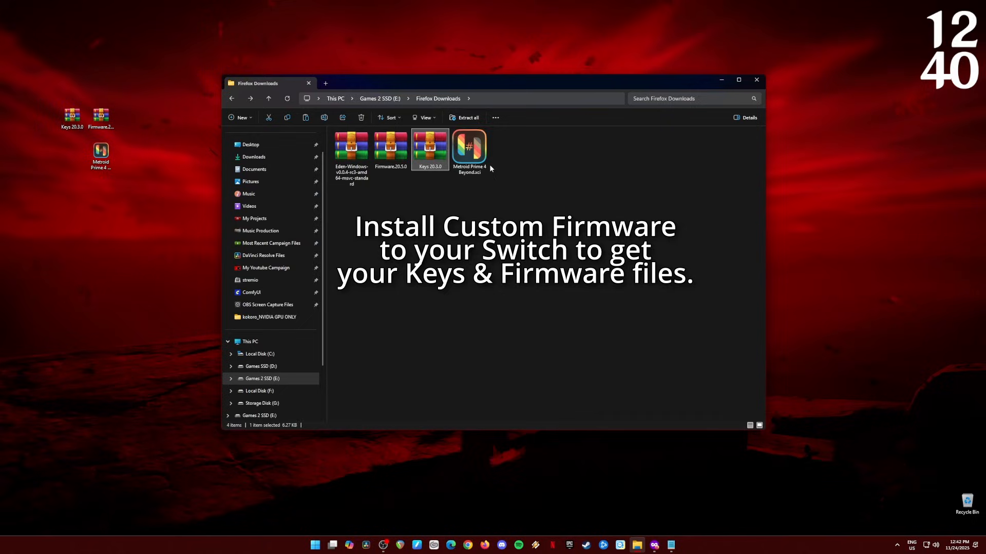
pyautogui.click(351, 148)
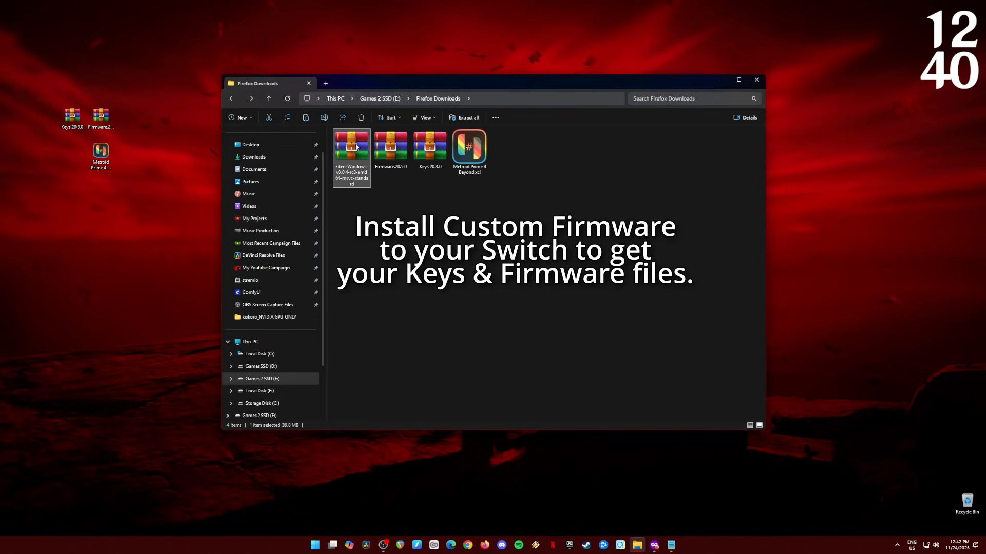
pyautogui.click(429, 149)
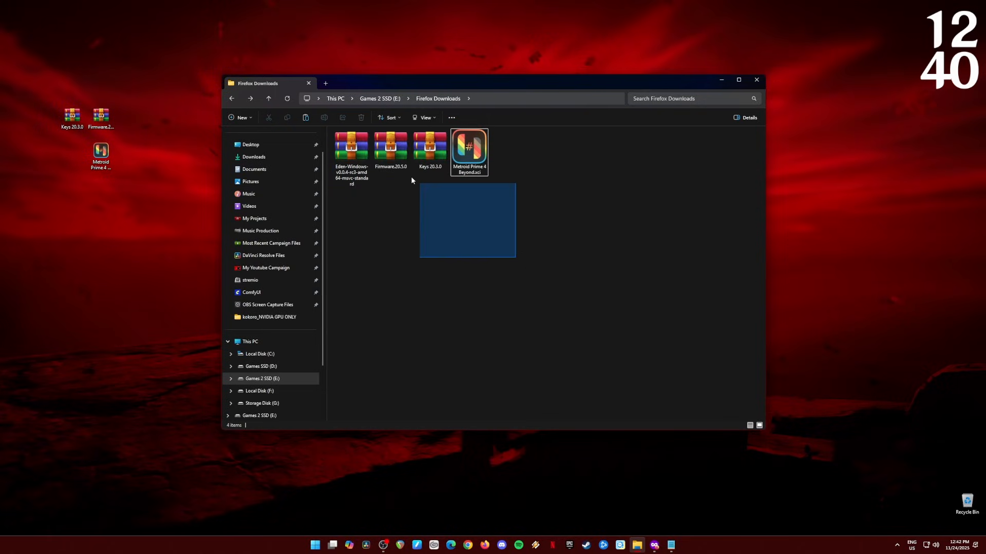
pyautogui.click(351, 149)
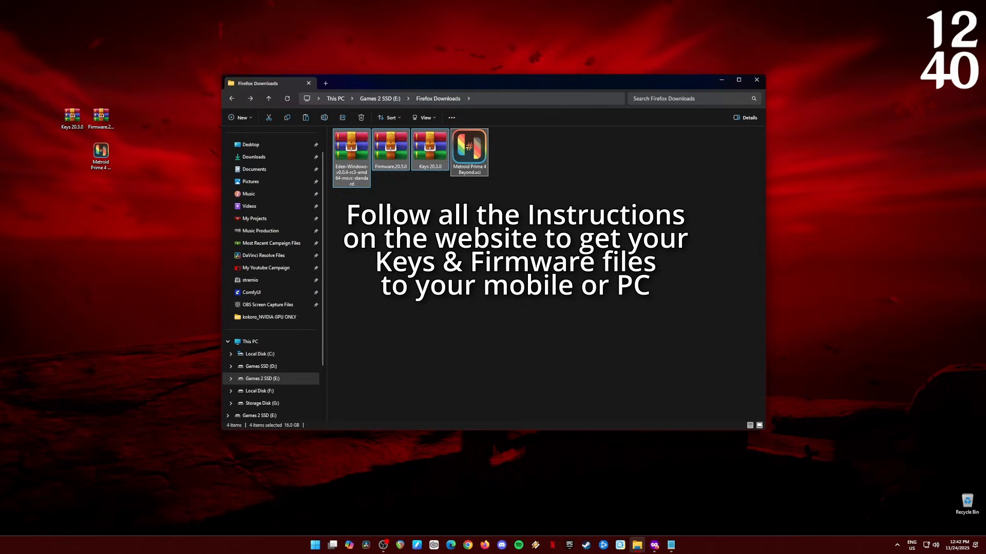
pyautogui.click(390, 148)
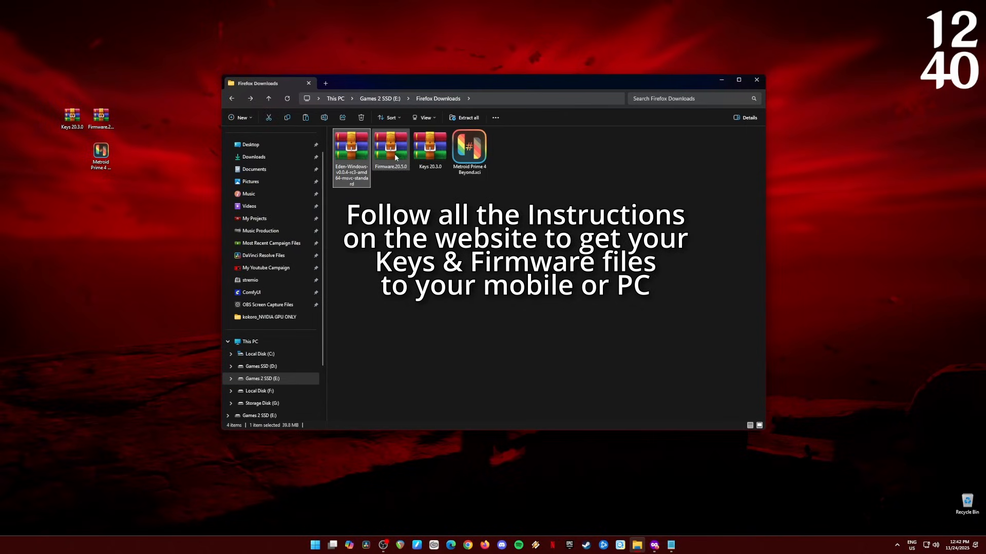
pyautogui.click(429, 149)
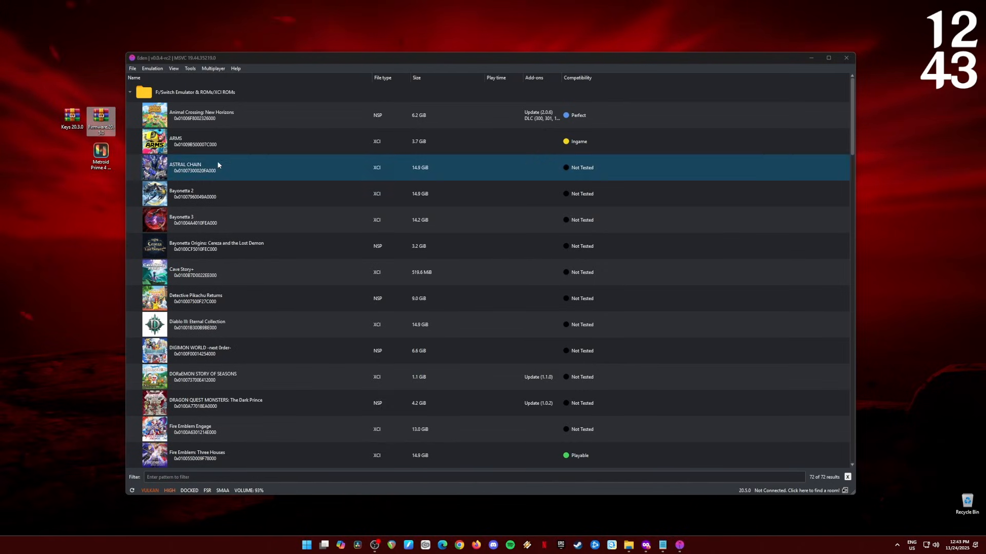
# Step: Install firmware 20.5.0 from the Firmware.20.5.0 ZIP and dismiss the success message
pyautogui.click(190, 68)
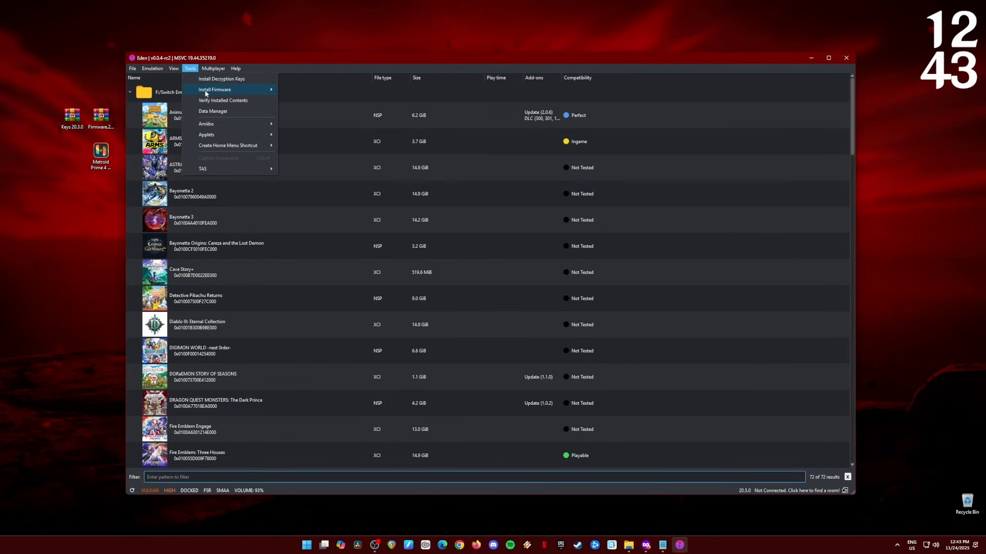
pyautogui.moveTo(213, 89)
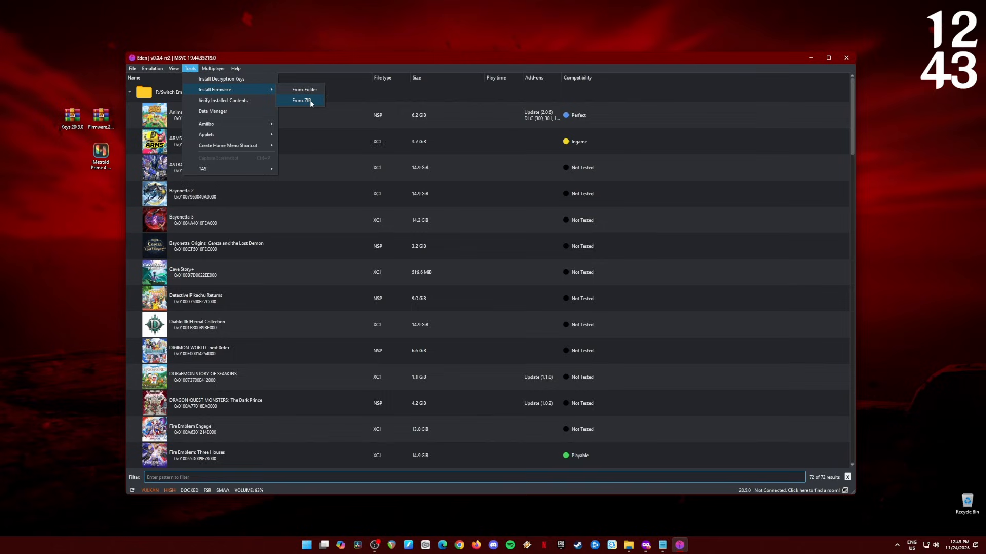
pyautogui.click(302, 100)
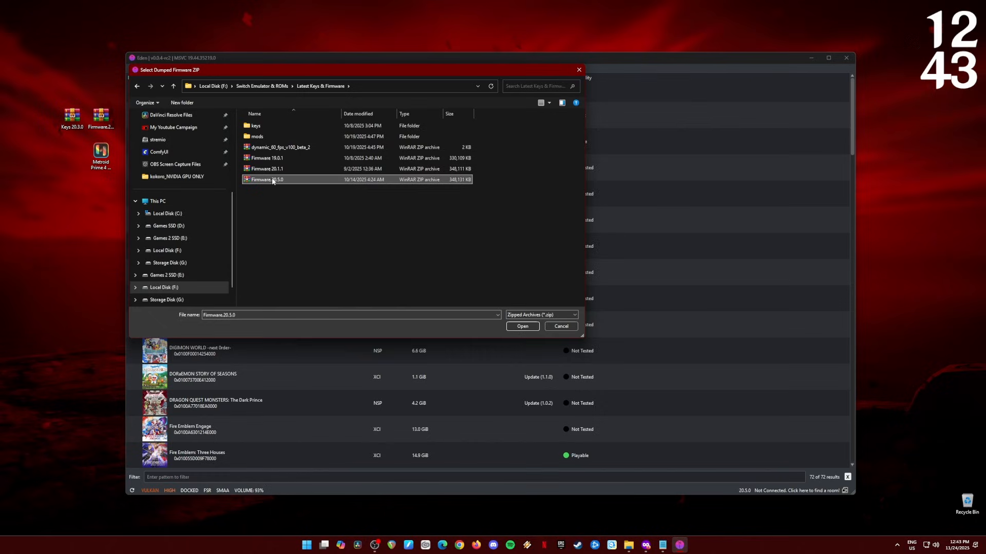
pyautogui.moveTo(319, 184)
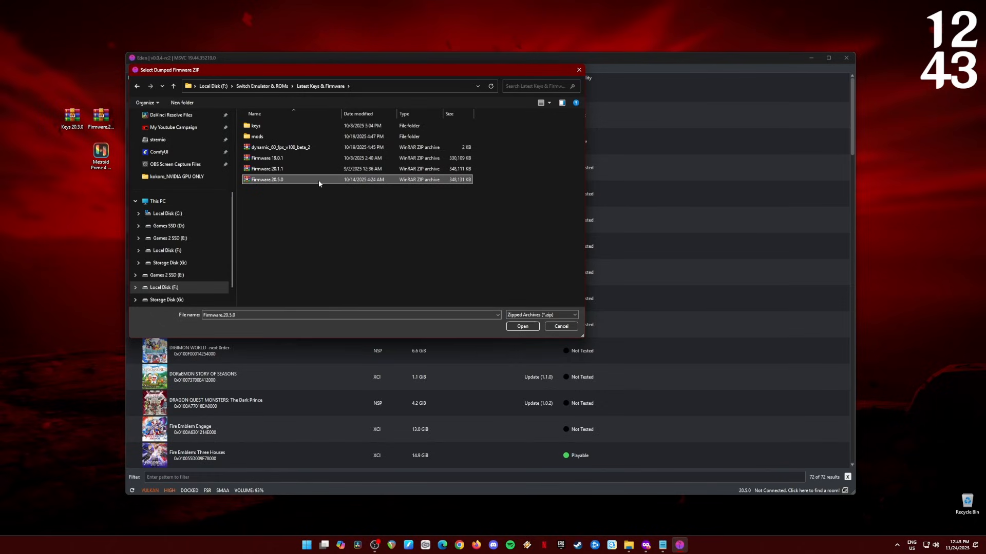
pyautogui.click(522, 327)
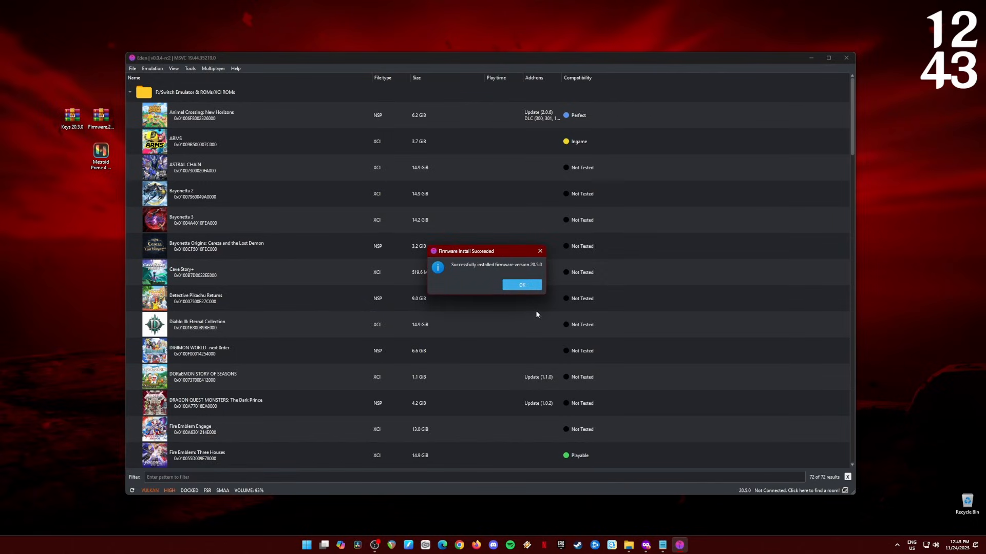
pyautogui.click(520, 284)
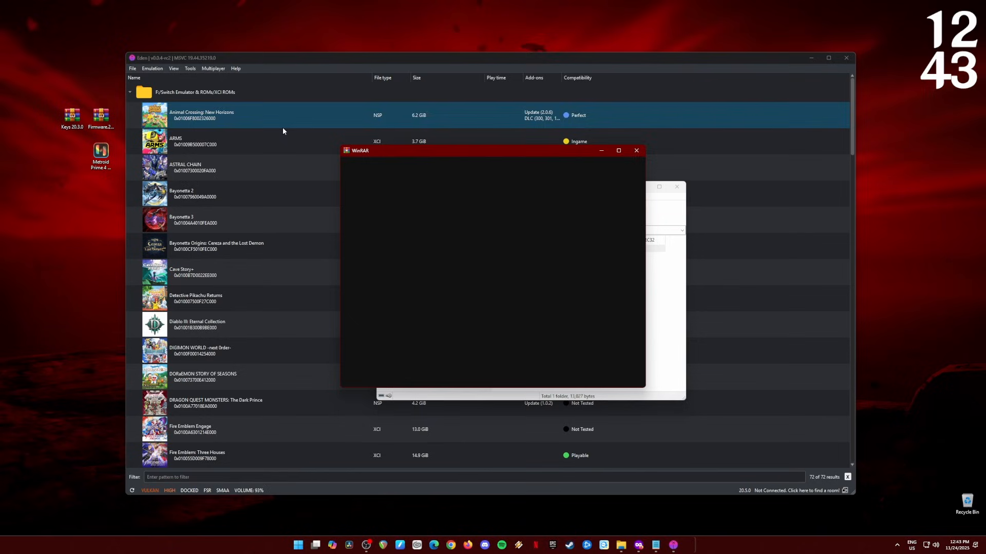
# Step: Copy the Keys 20.3.0 files into Eden's keys folder, replacing the old key files
pyautogui.click(190, 68)
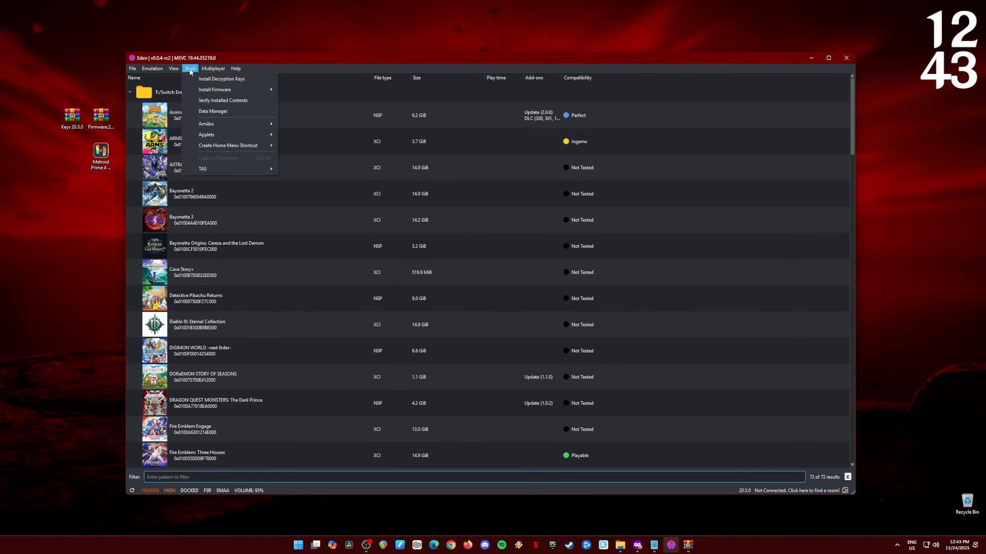
pyautogui.moveTo(214, 89)
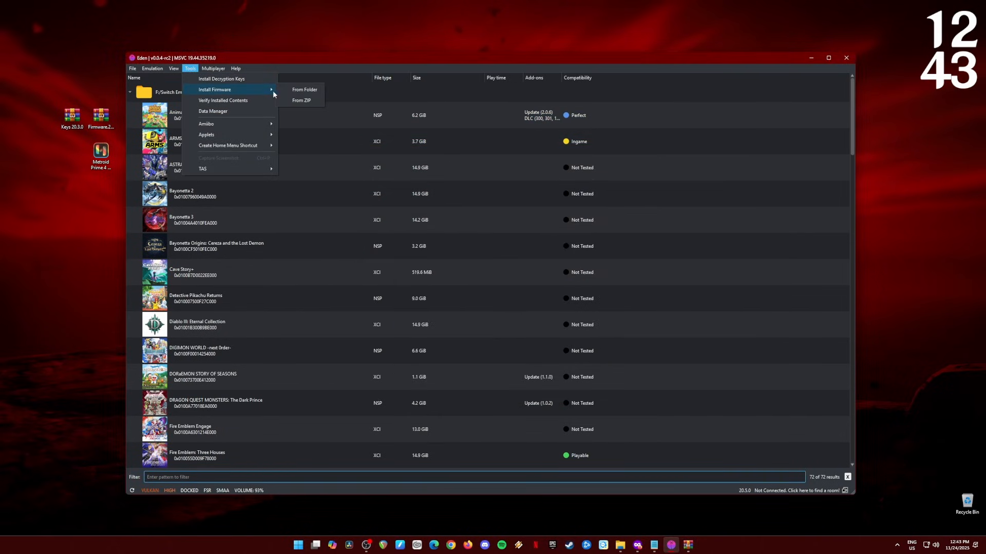
pyautogui.click(221, 78)
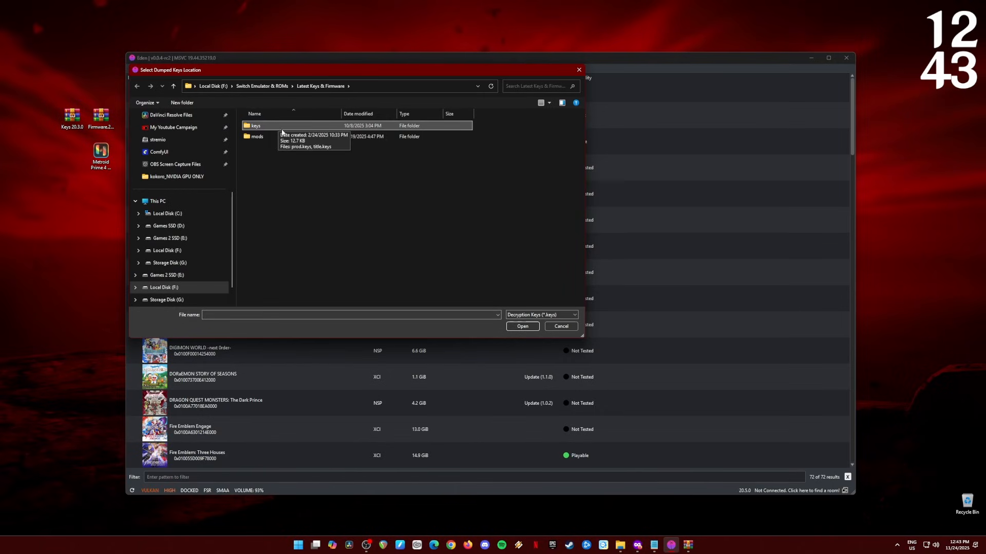
pyautogui.doubleClick(255, 125)
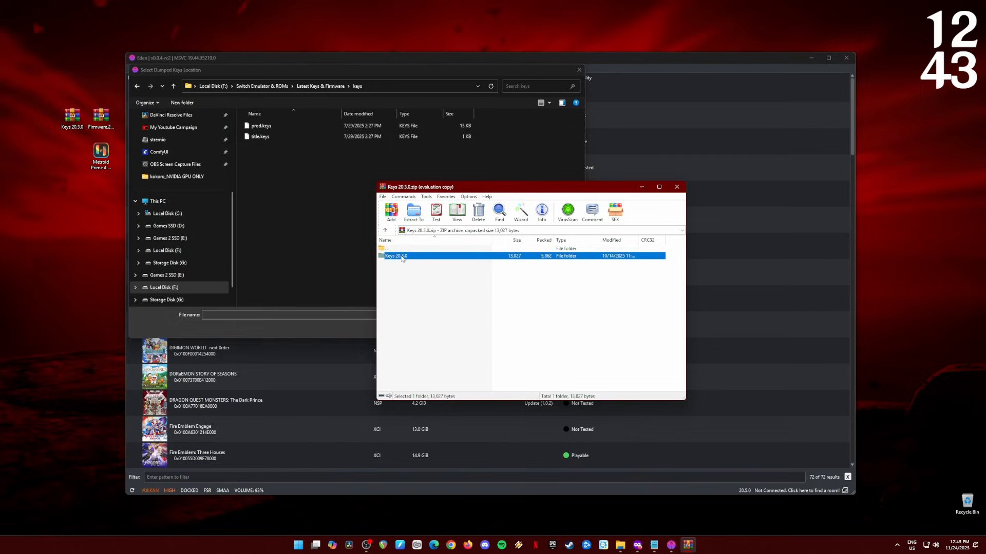
pyautogui.doubleClick(396, 255)
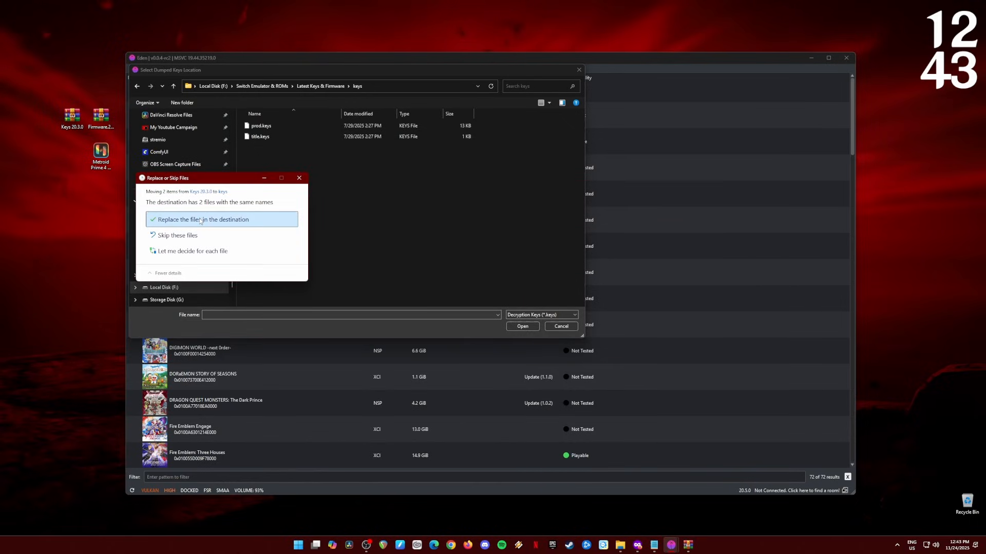
pyautogui.click(201, 219)
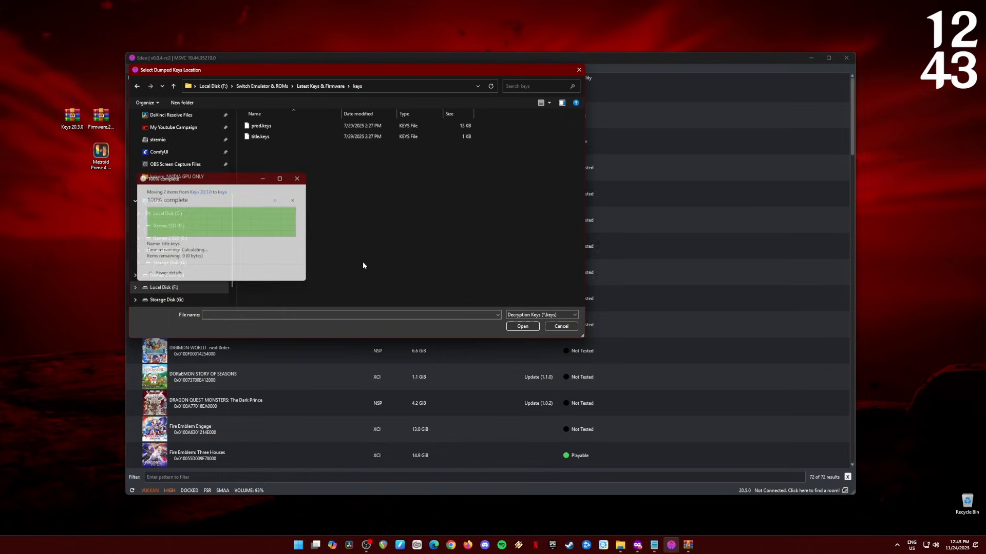
# Step: Install the decryption keys from the prod.keys file
pyautogui.click(261, 126)
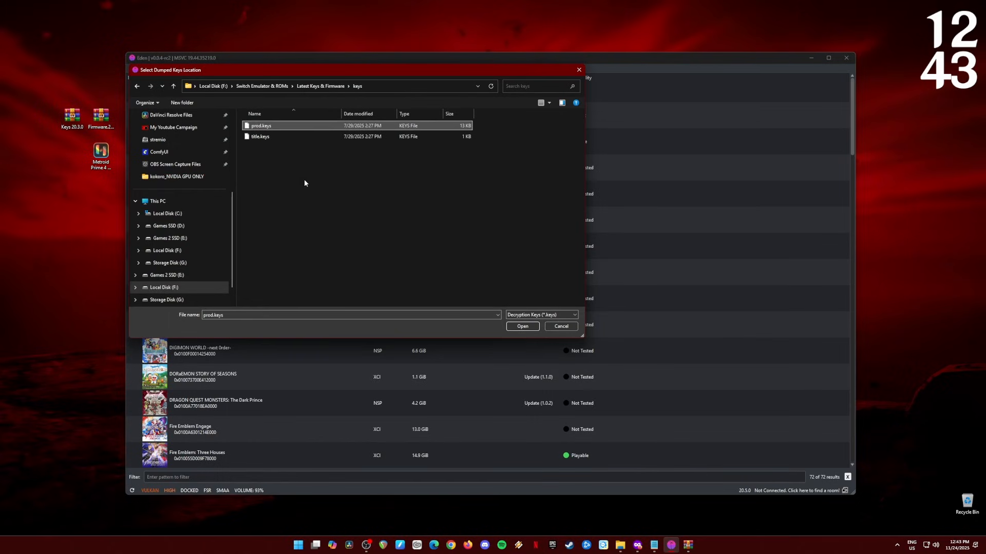
pyautogui.moveTo(523, 326)
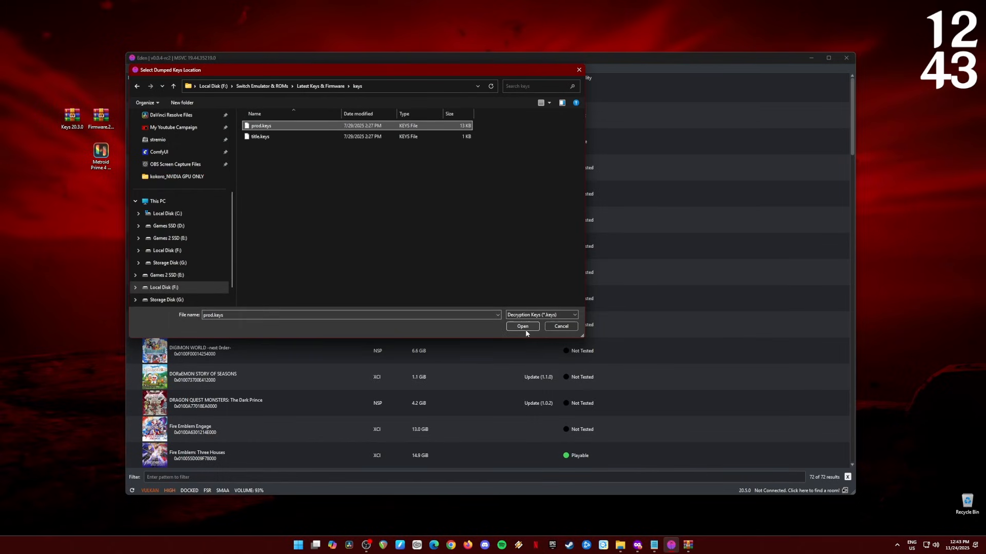
pyautogui.click(521, 327)
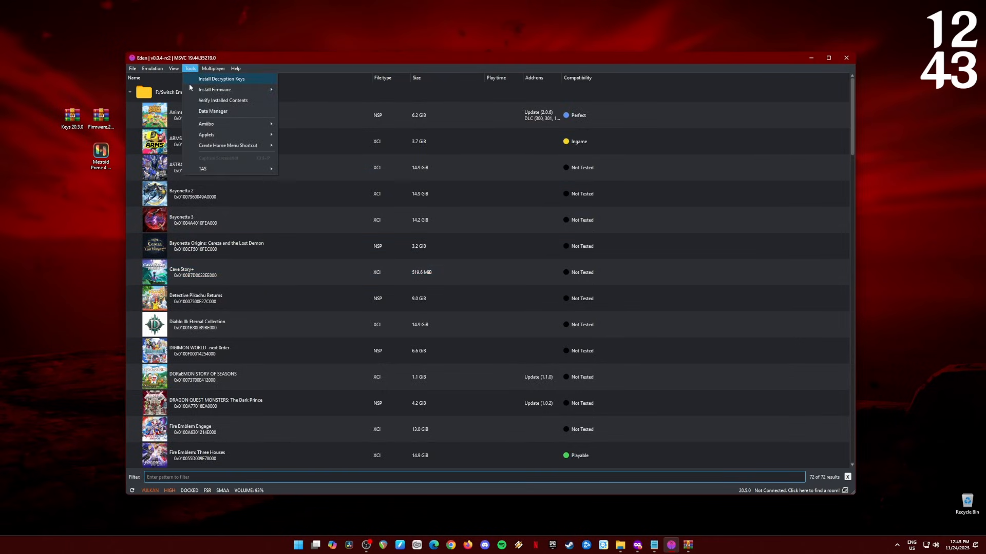
pyautogui.click(221, 79)
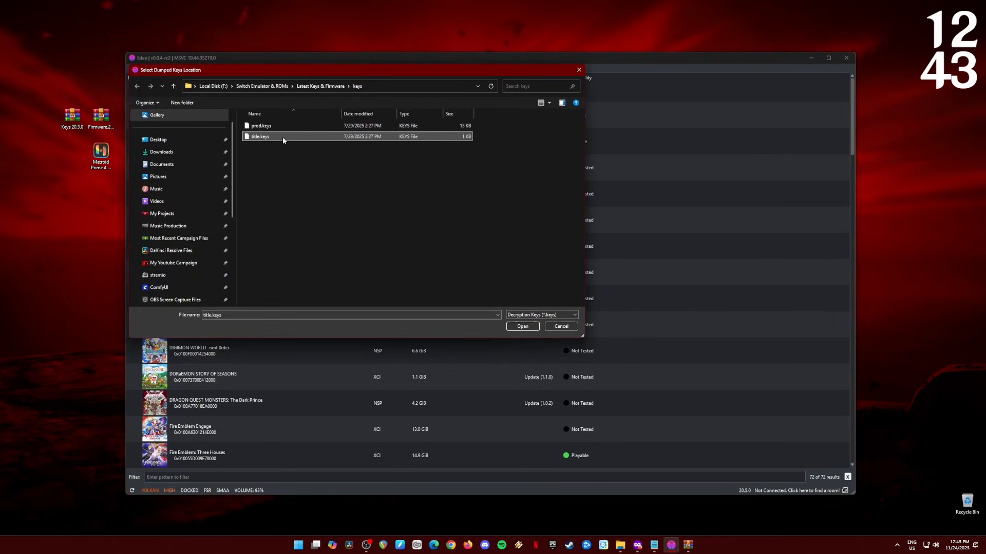
pyautogui.click(521, 326)
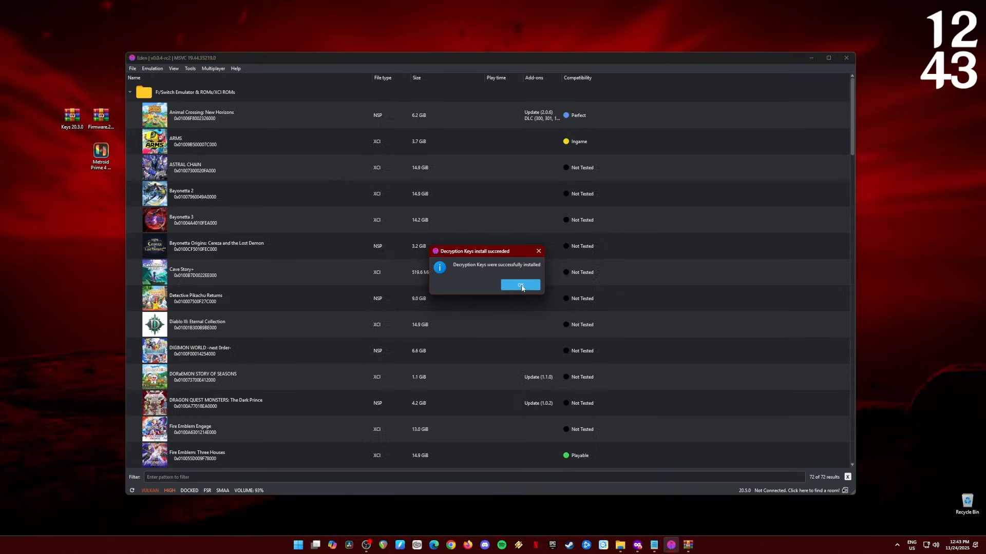
# Step: Close the keys-installed message and open Configure from the Emulation menu
pyautogui.click(519, 285)
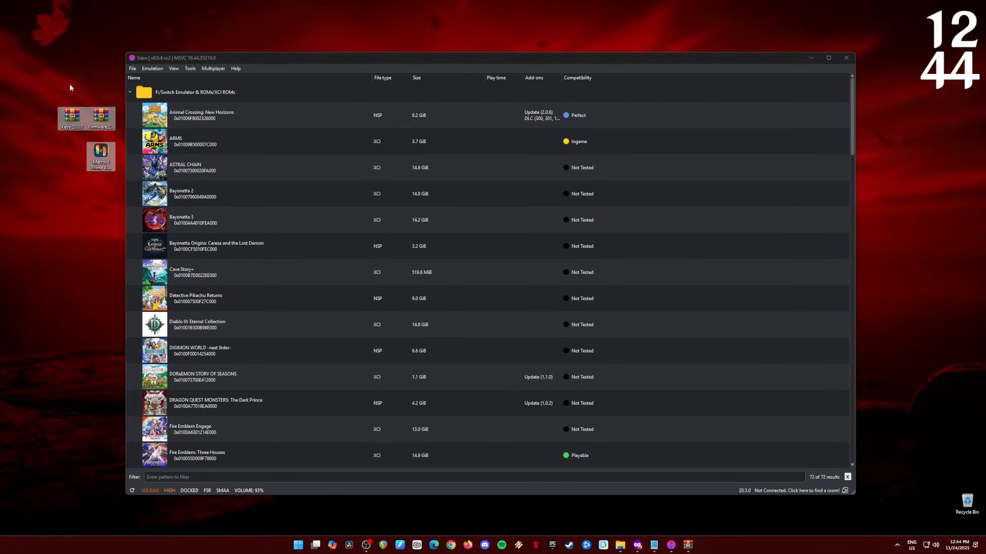
pyautogui.click(152, 67)
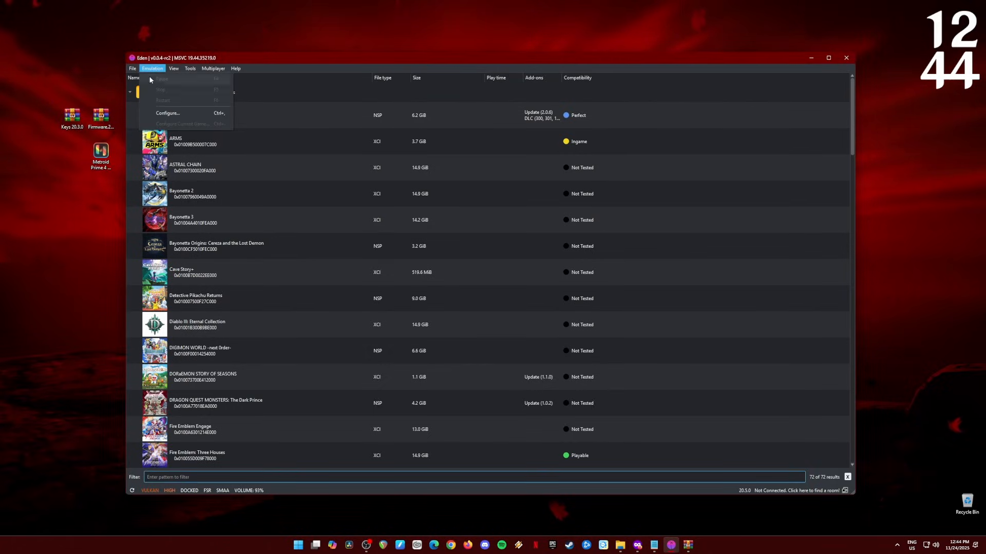
pyautogui.click(168, 113)
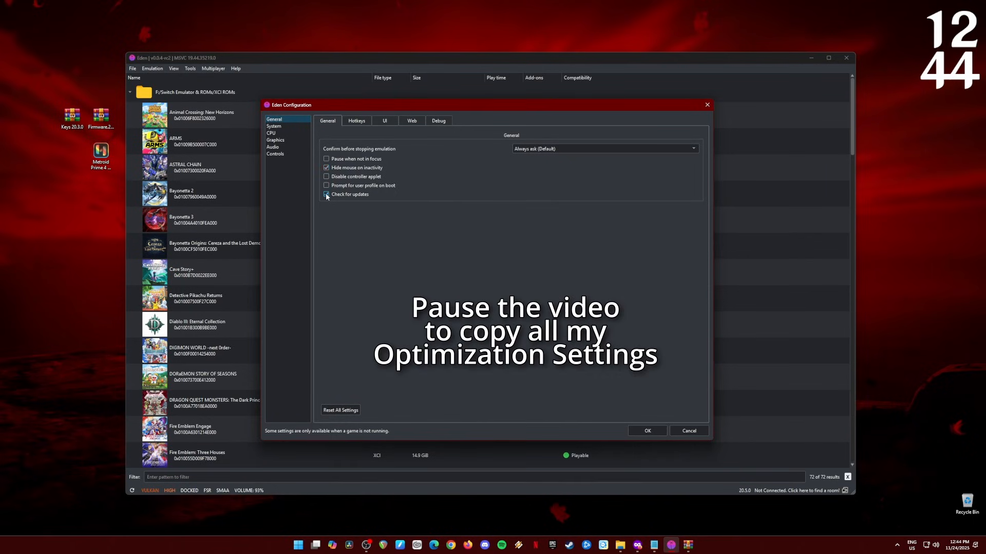
# Step: Keep always asking before stopping emulation and the 4GB memory layout, then view CPU settings
pyautogui.click(604, 149)
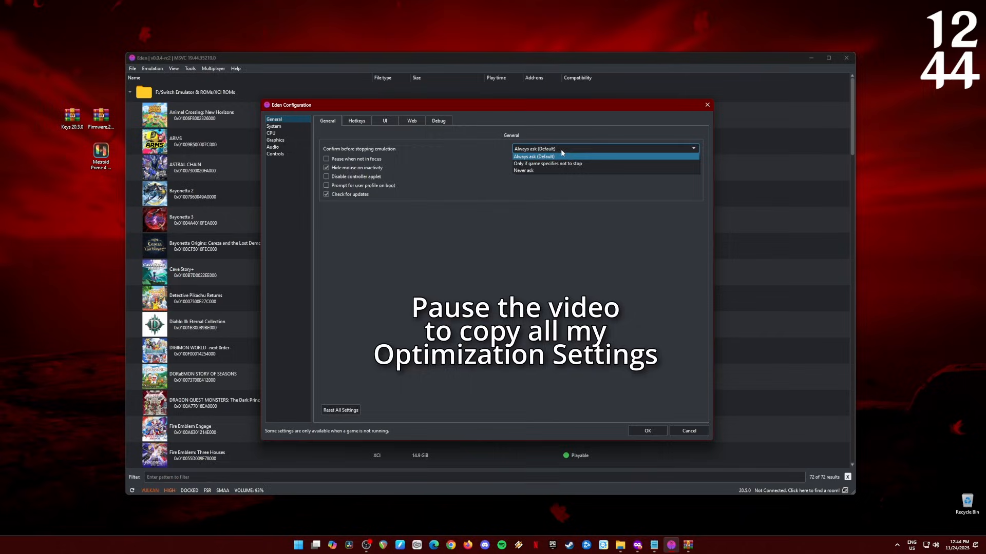
pyautogui.click(535, 157)
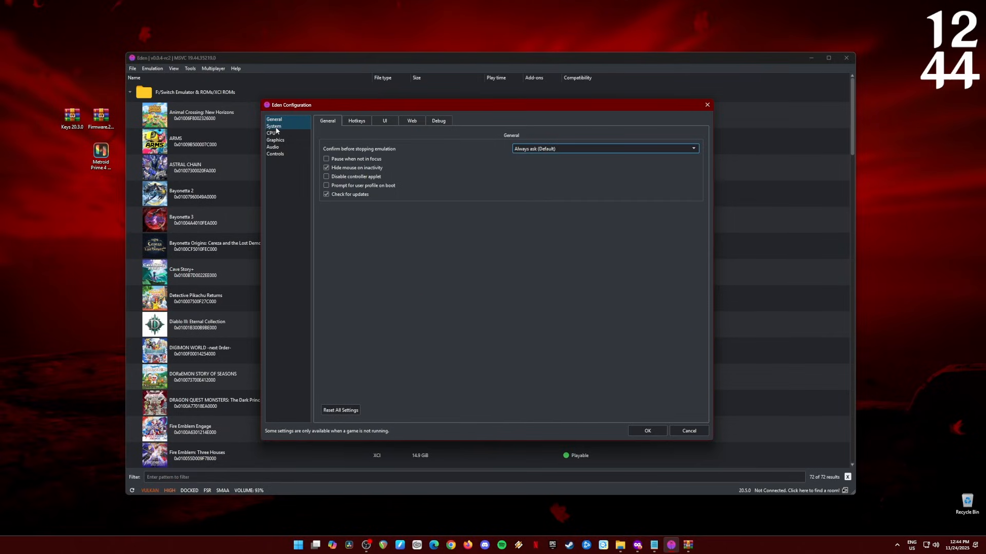
pyautogui.click(274, 126)
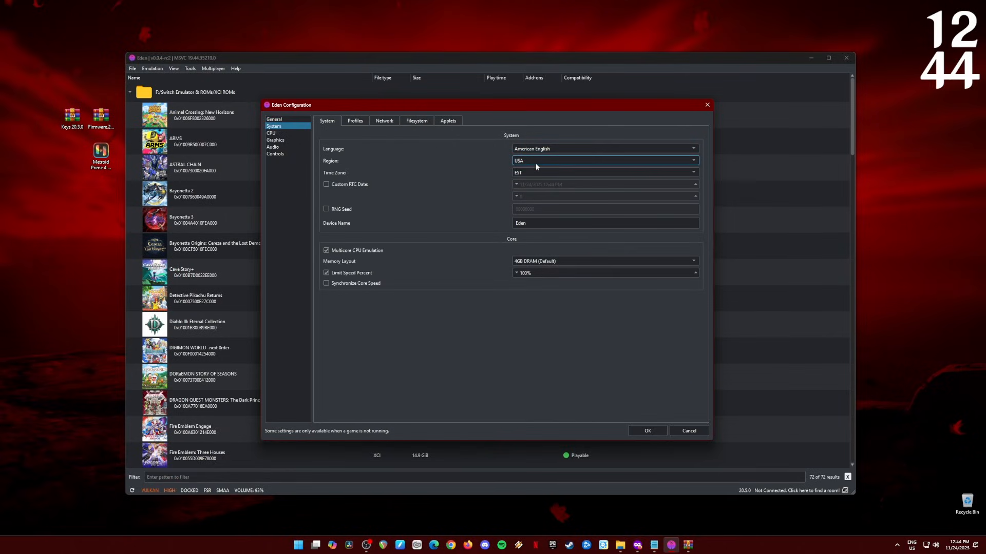
pyautogui.click(604, 222)
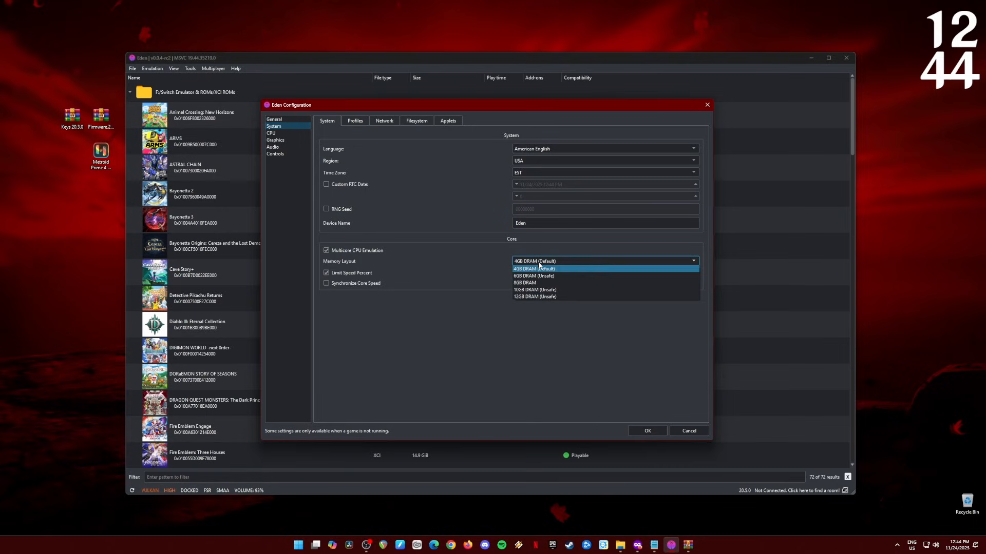
pyautogui.click(534, 269)
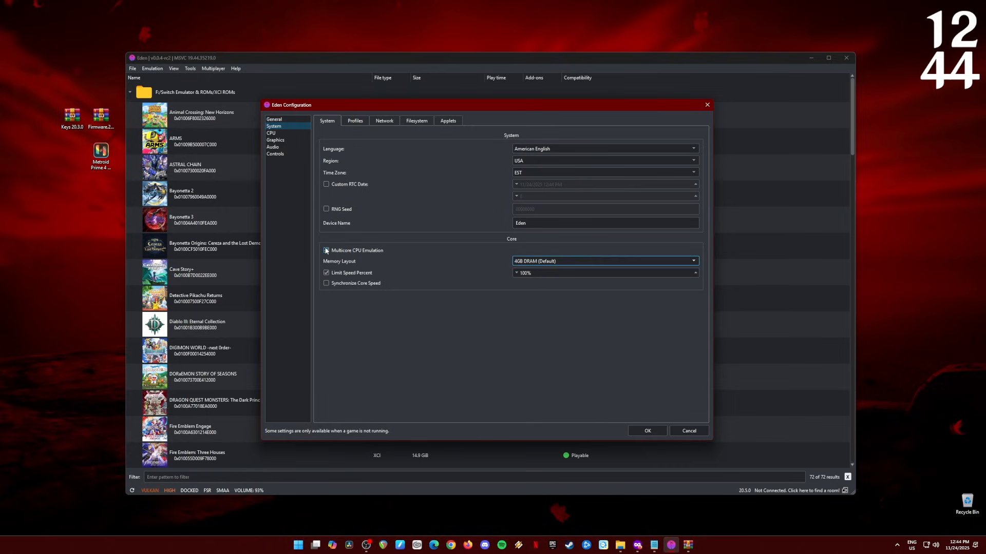
pyautogui.click(325, 250)
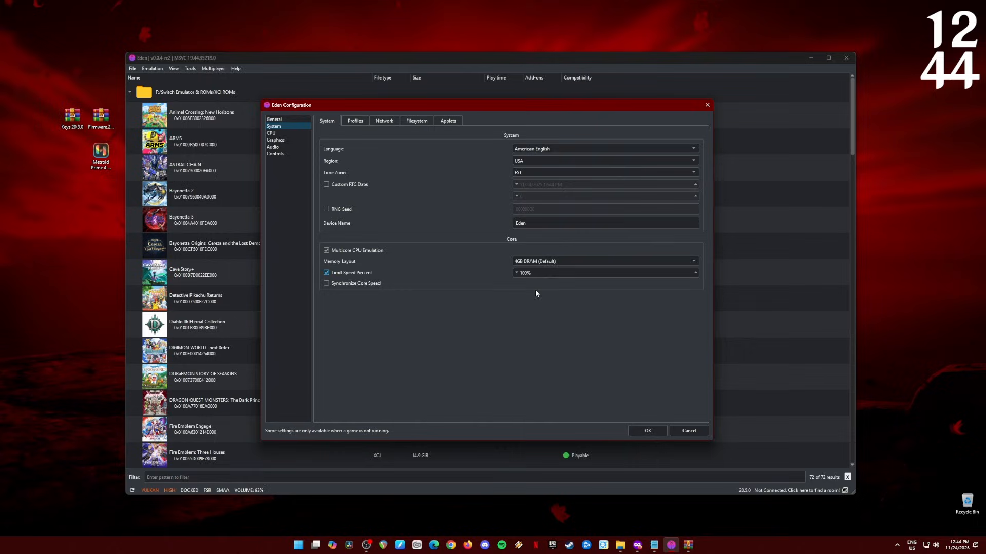
pyautogui.click(270, 133)
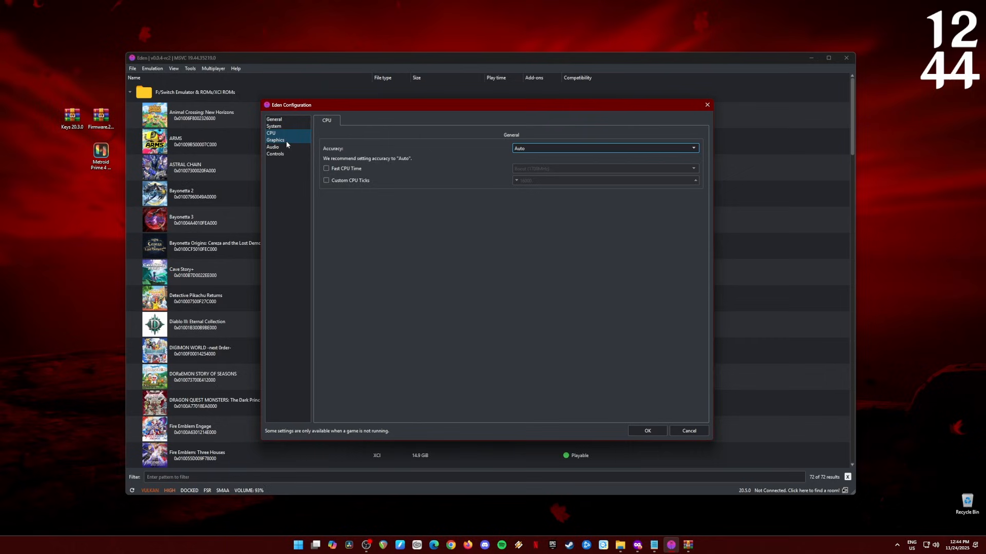
# Step: Enable persistent pipeline cache; keep 2X resolution, AMD FidelityFX filter at 100% sharpness
pyautogui.click(275, 139)
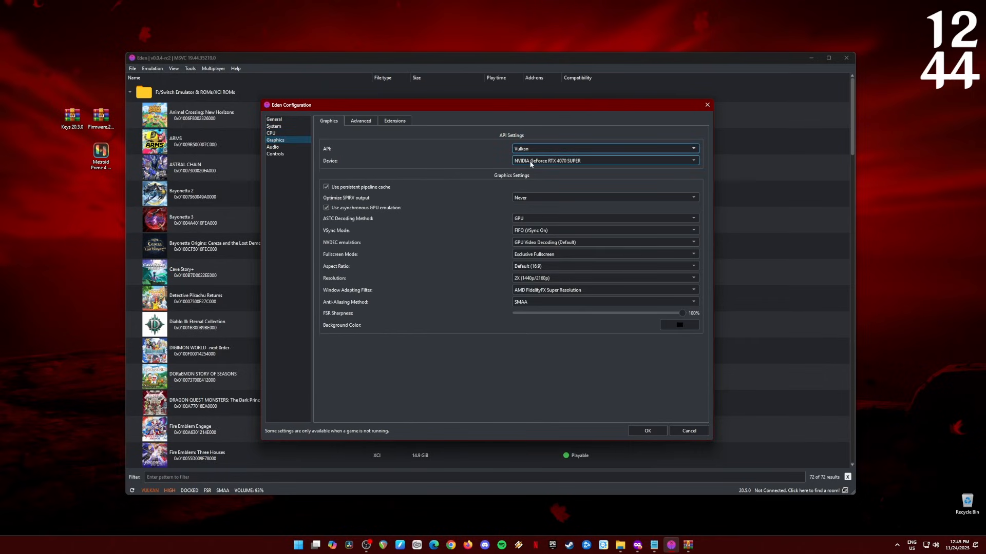
pyautogui.click(327, 187)
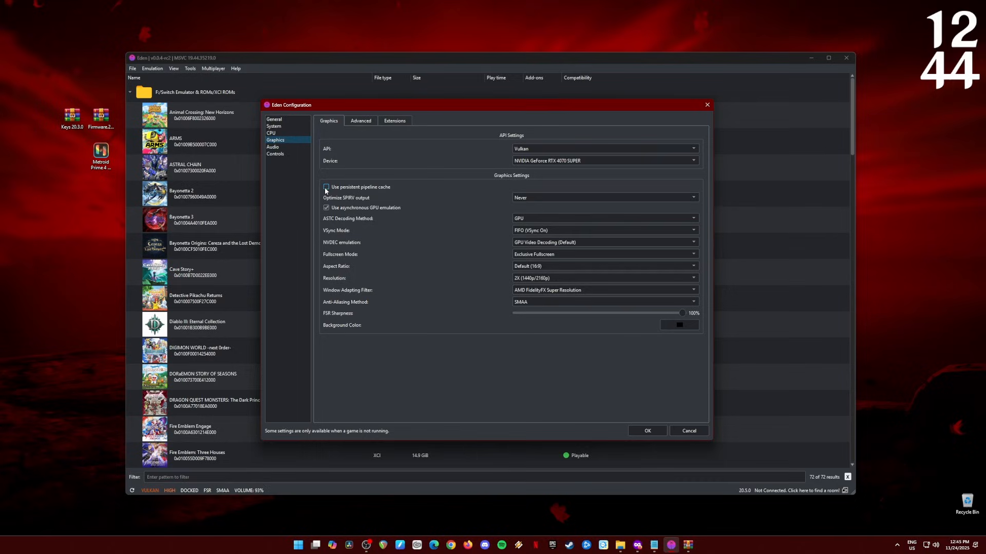
pyautogui.click(326, 186)
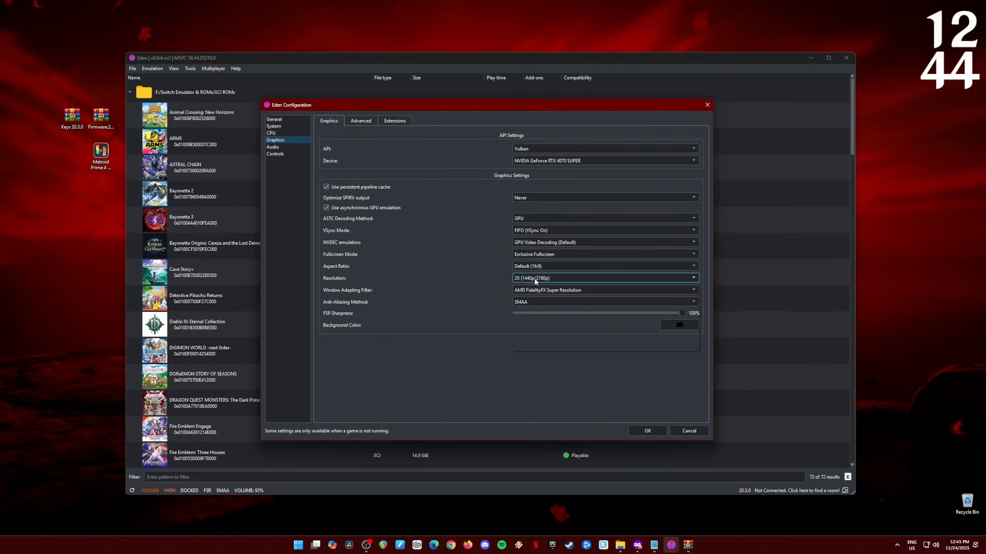
pyautogui.click(692, 278)
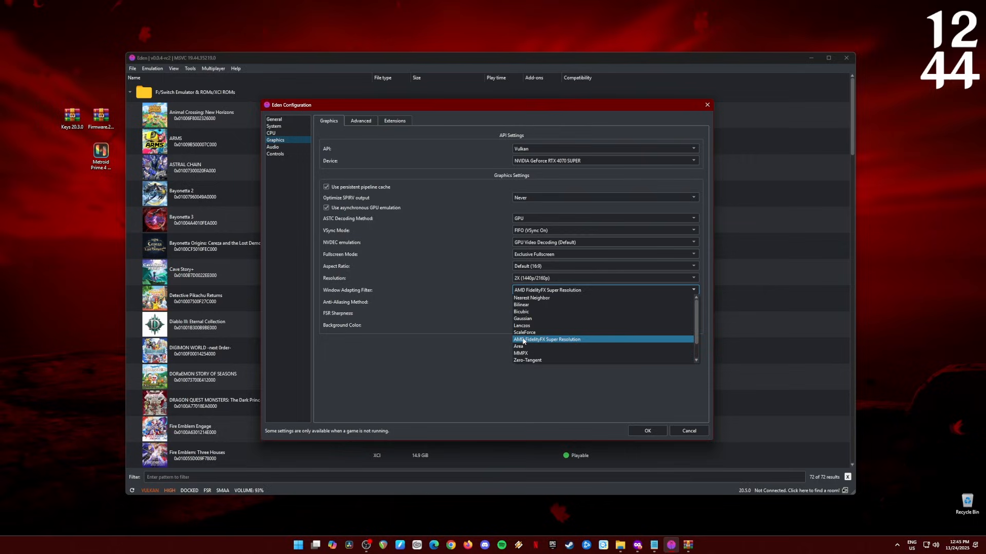
pyautogui.click(547, 339)
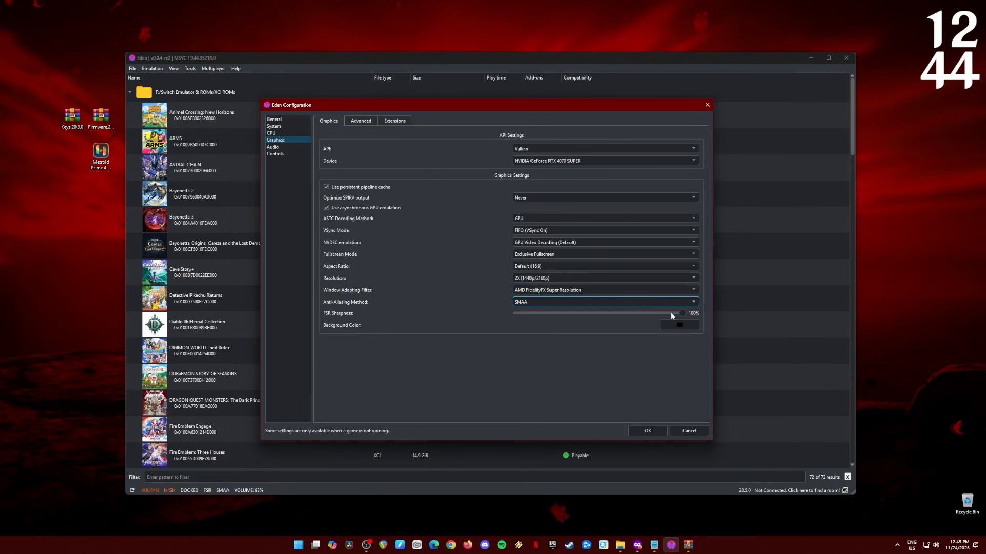
pyautogui.click(361, 120)
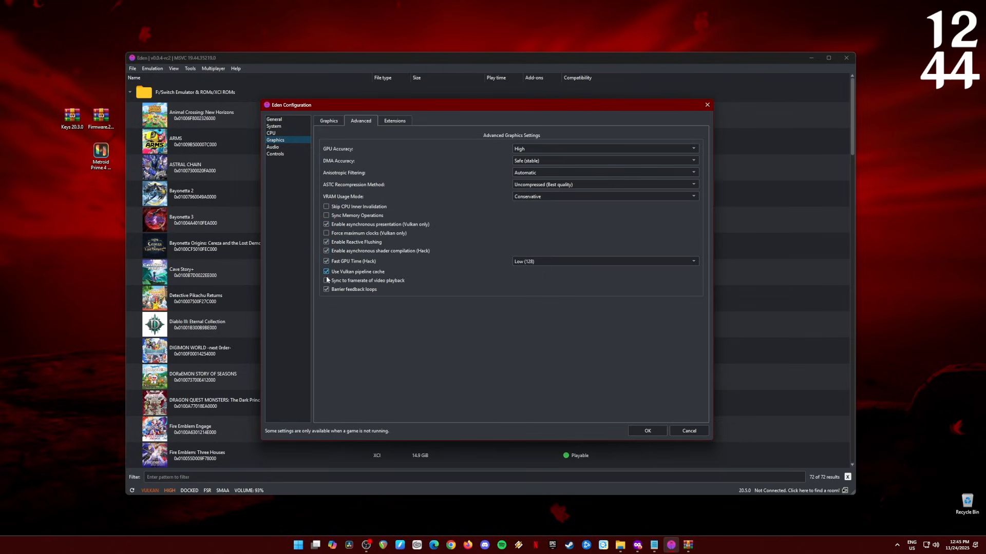
# Step: Keep the advanced graphics Fast GPU Time setting at Low (128)
pyautogui.click(604, 261)
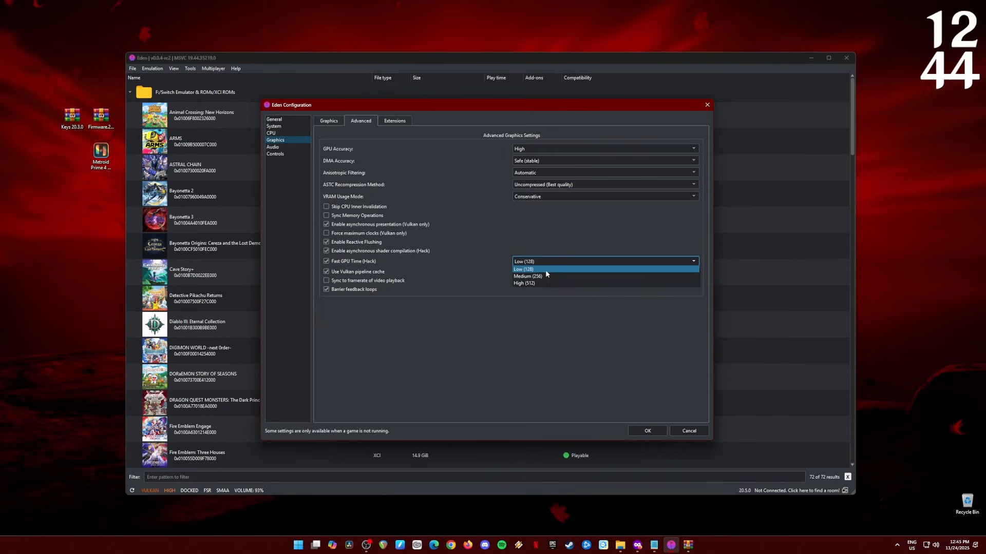
pyautogui.click(273, 147)
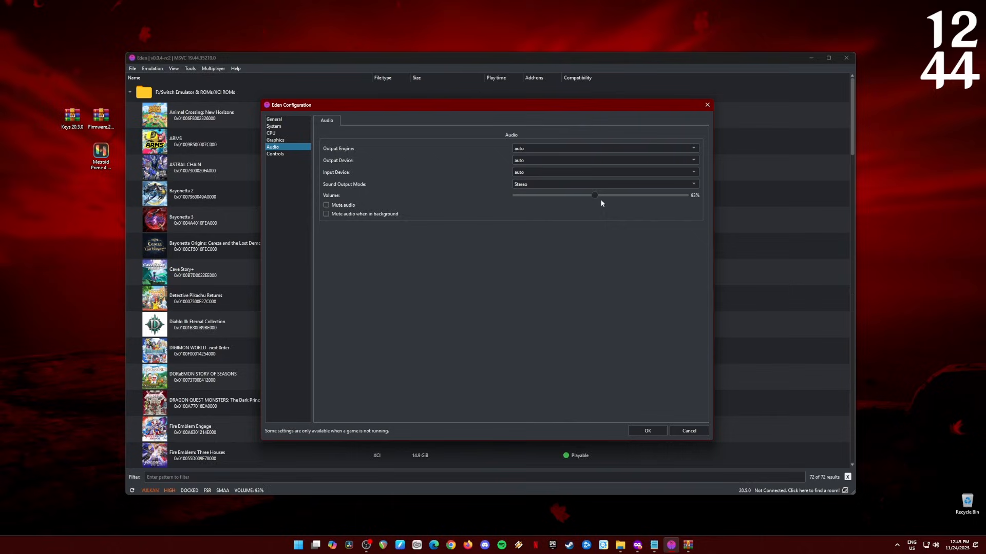
# Step: Raise the emulator audio volume from 93% to 100%, then show the Controls settings
pyautogui.moveTo(594, 195); pyautogui.dragTo(596, 195)
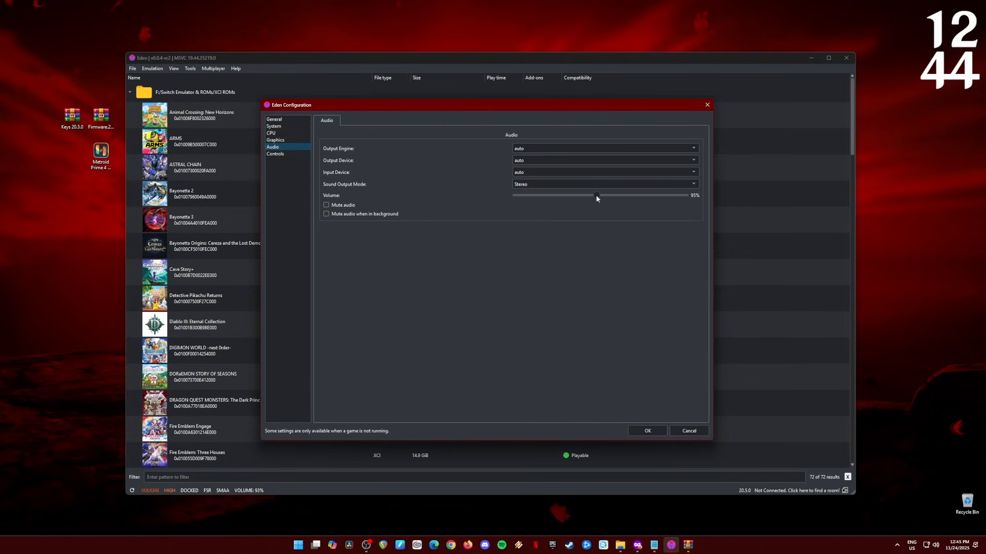
pyautogui.moveTo(597, 195); pyautogui.dragTo(599, 196)
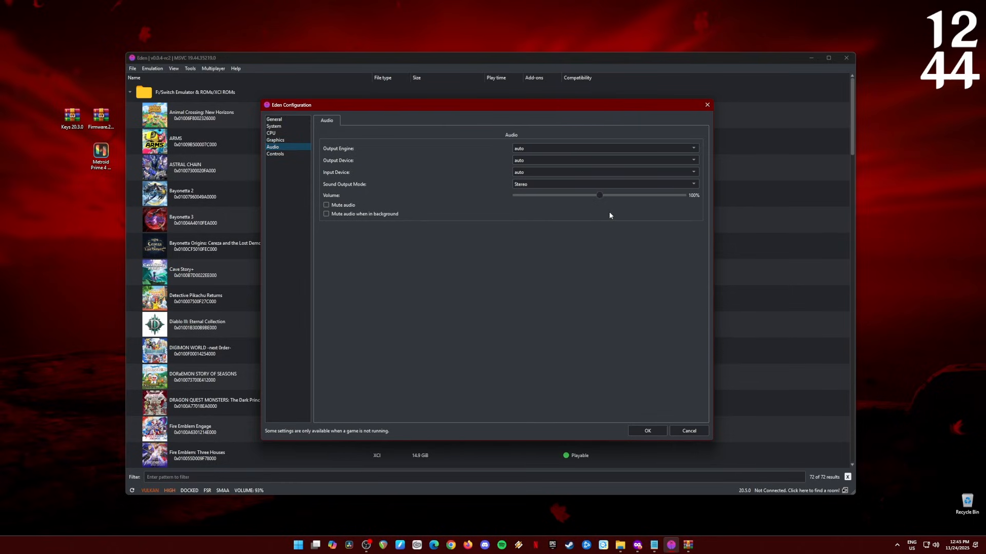
pyautogui.click(275, 154)
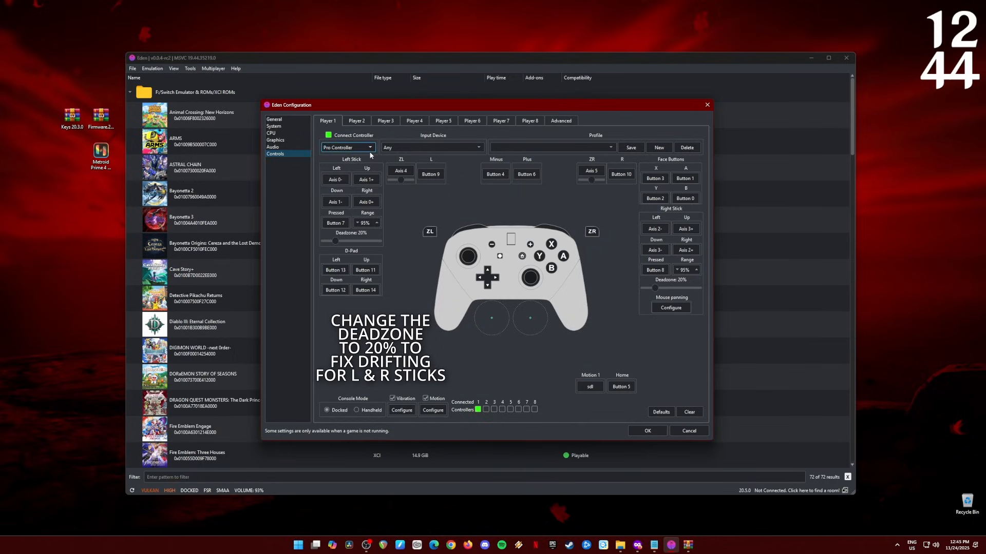
pyautogui.moveTo(647, 431)
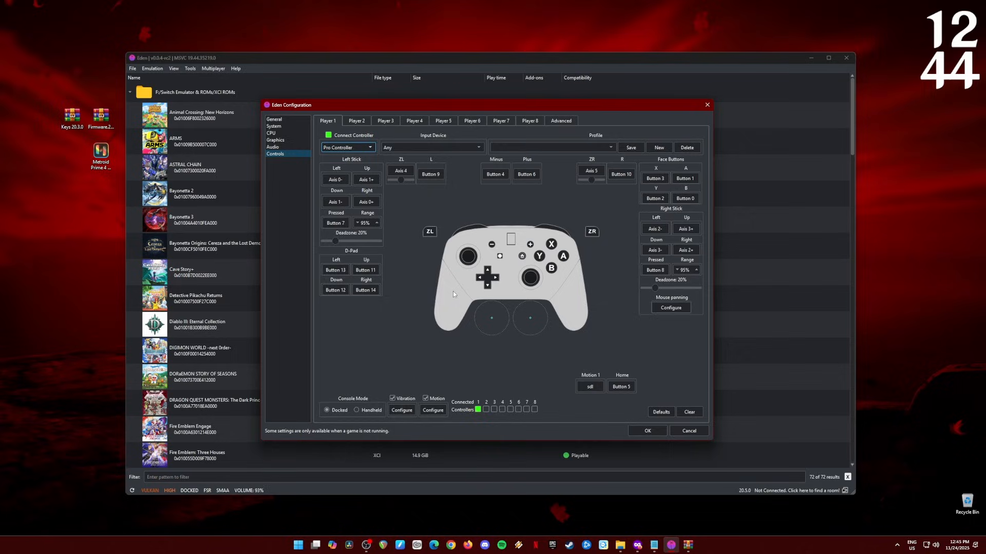
pyautogui.moveTo(488, 395)
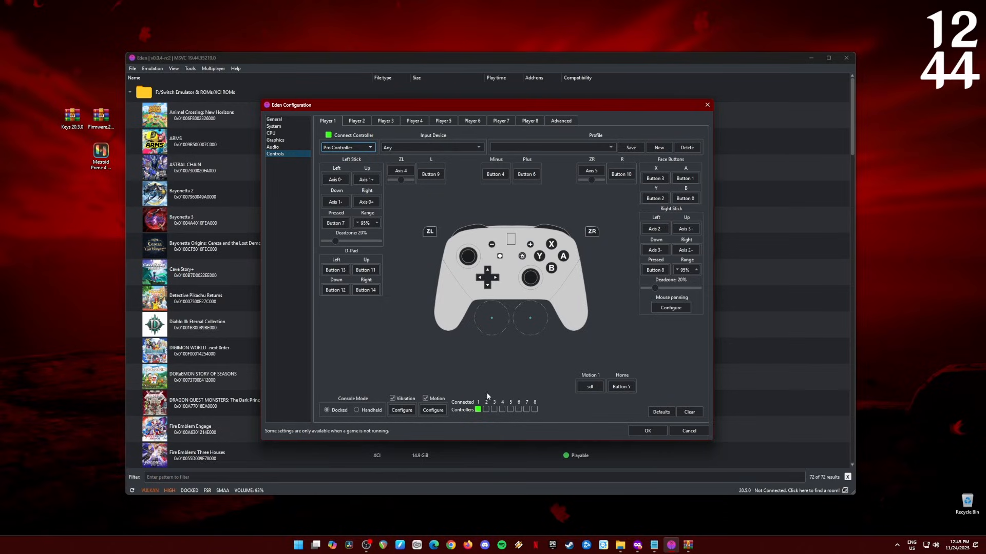
# Step: Save the configuration with Player 1's Pro Controller and 20% stick deadzones
pyautogui.click(647, 431)
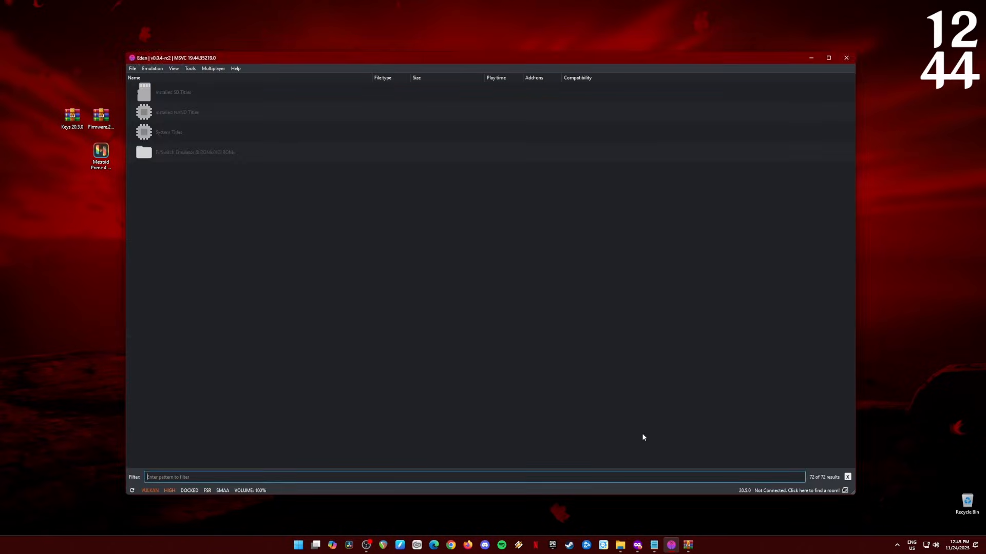